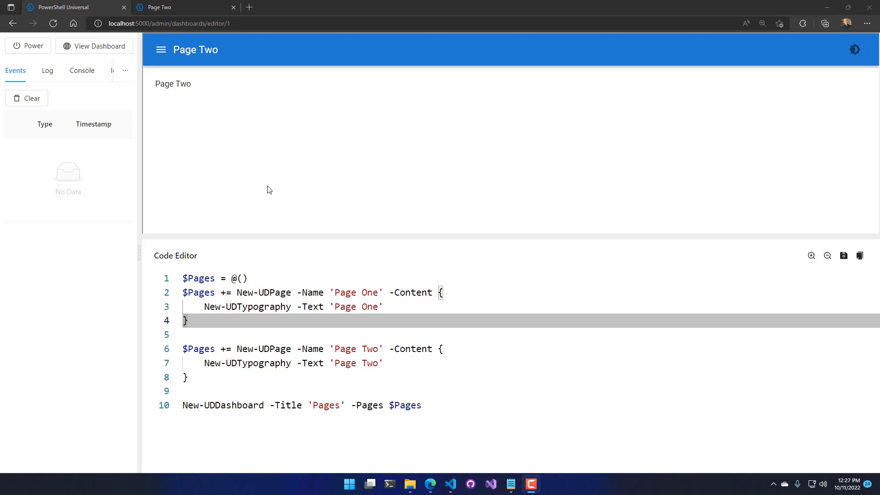
pyautogui.moveTo(304, 156)
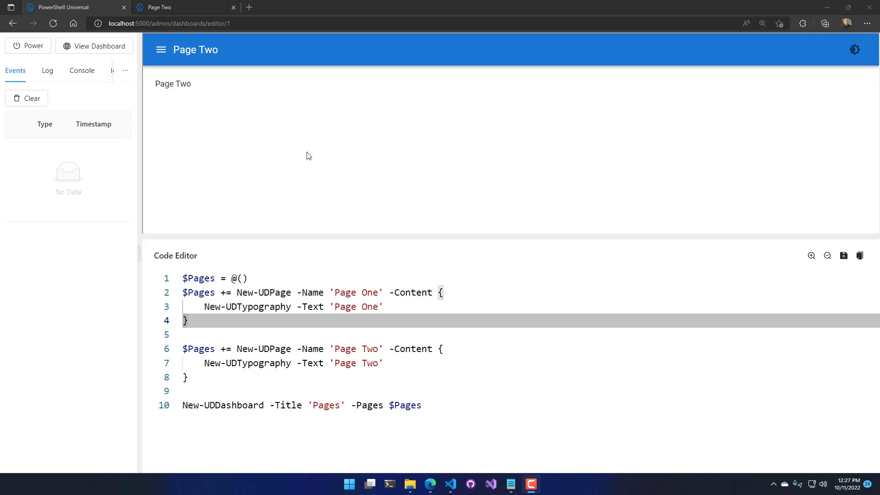
pyautogui.moveTo(448, 355)
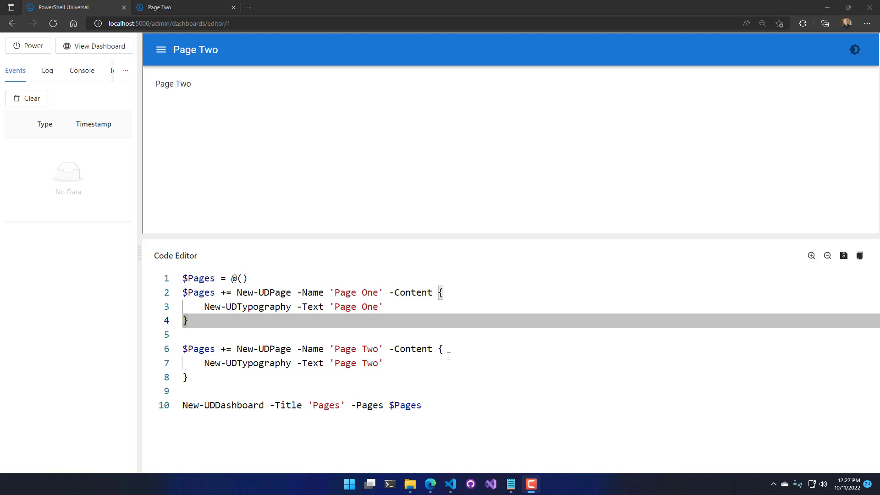
# Open and close the dashboard's page navigation drawer to review the default menu
pyautogui.click(161, 50)
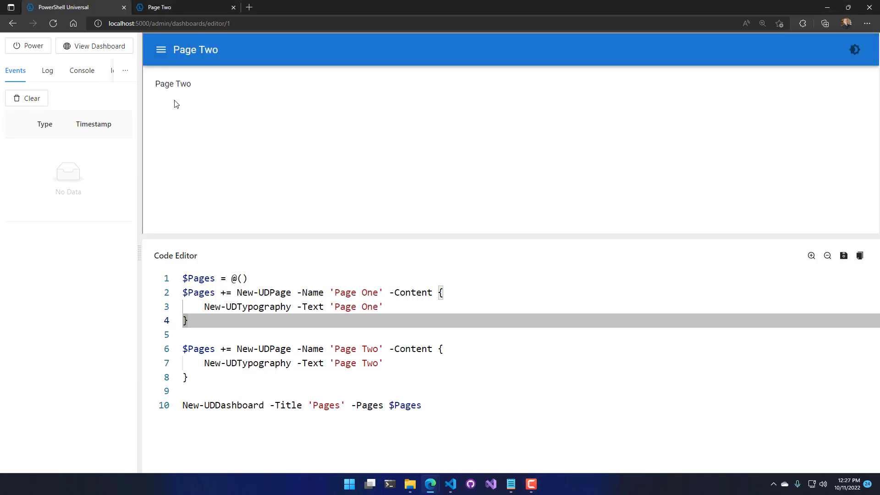
pyautogui.click(160, 49)
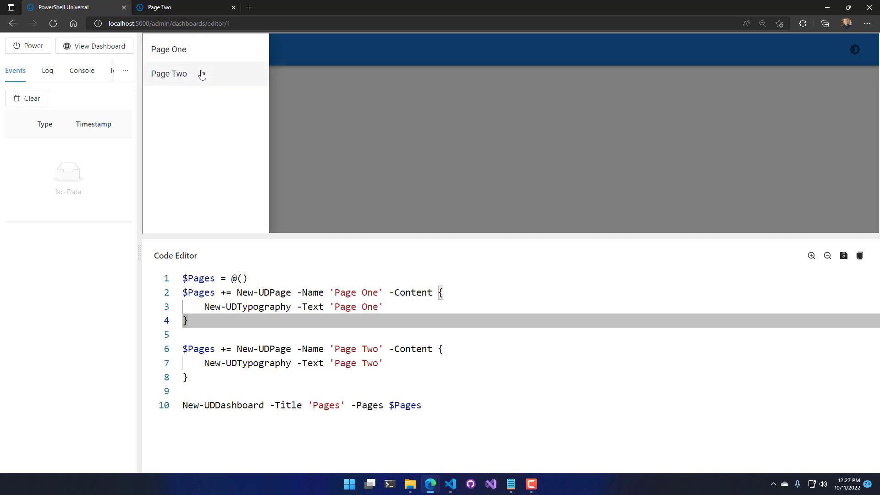
pyautogui.click(169, 73)
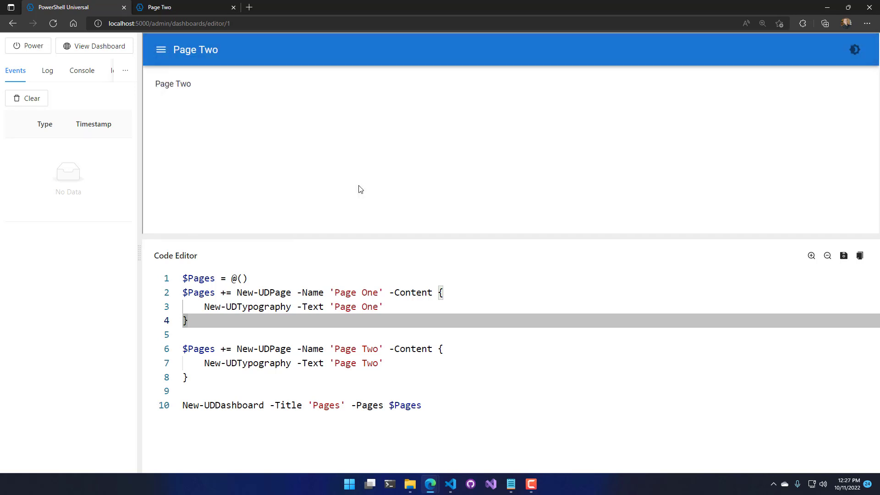
pyautogui.moveTo(215, 97)
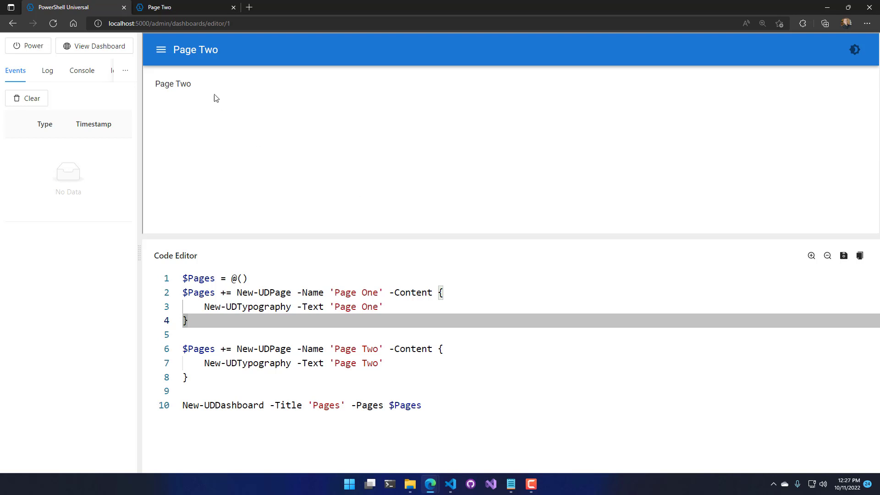
pyautogui.moveTo(397, 236)
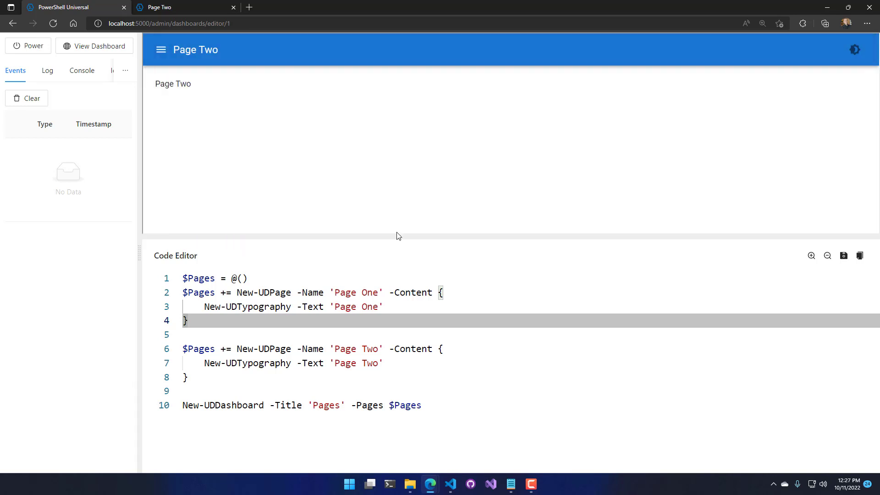
pyautogui.click(198, 278)
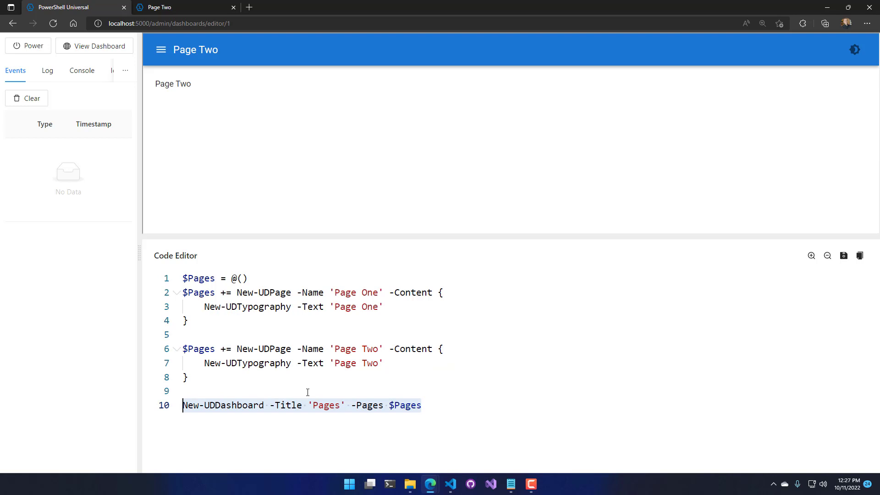
pyautogui.moveTo(482, 390)
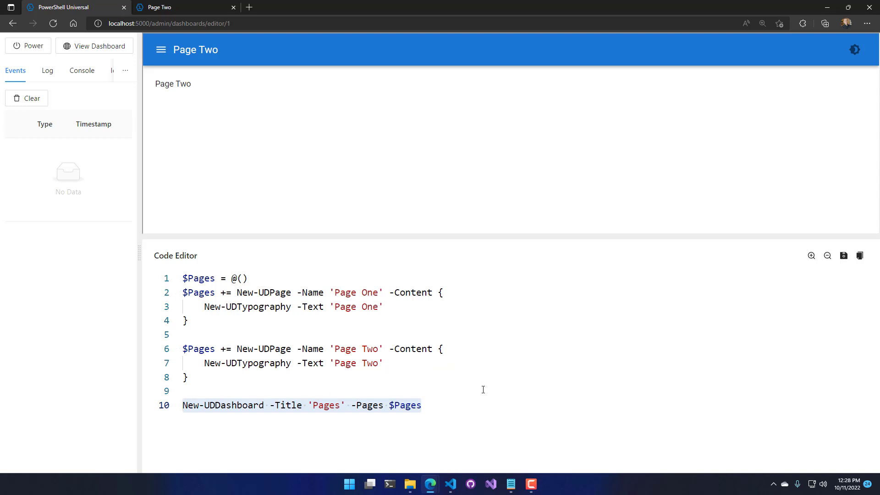
pyautogui.click(161, 49)
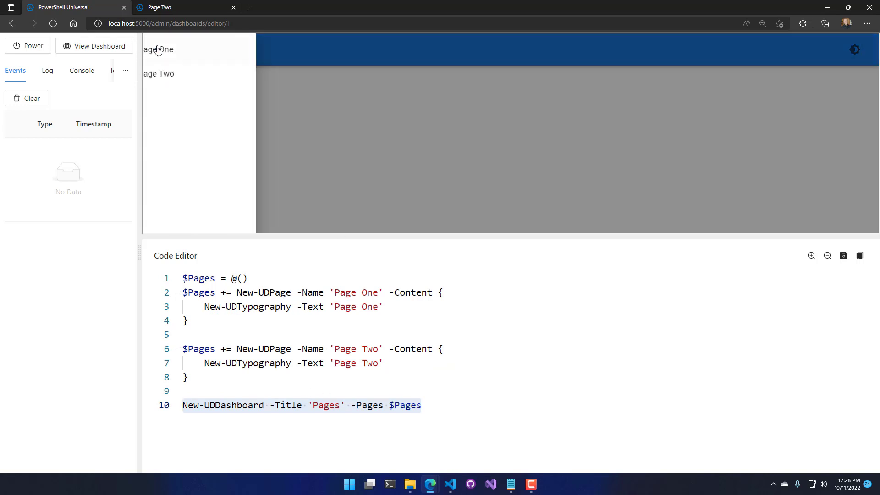
pyautogui.click(158, 49)
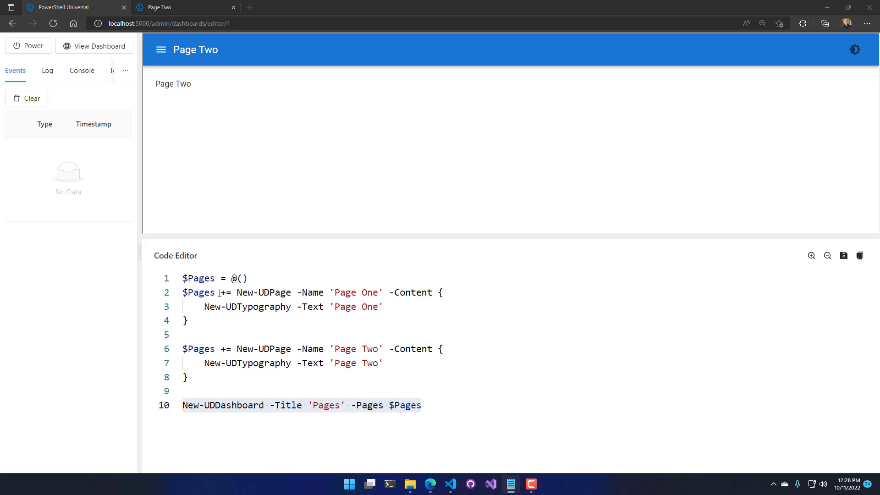
# Insert the $Navigation list with Page One and Parent nesting Page Two and External Link
pyautogui.press('Enter')
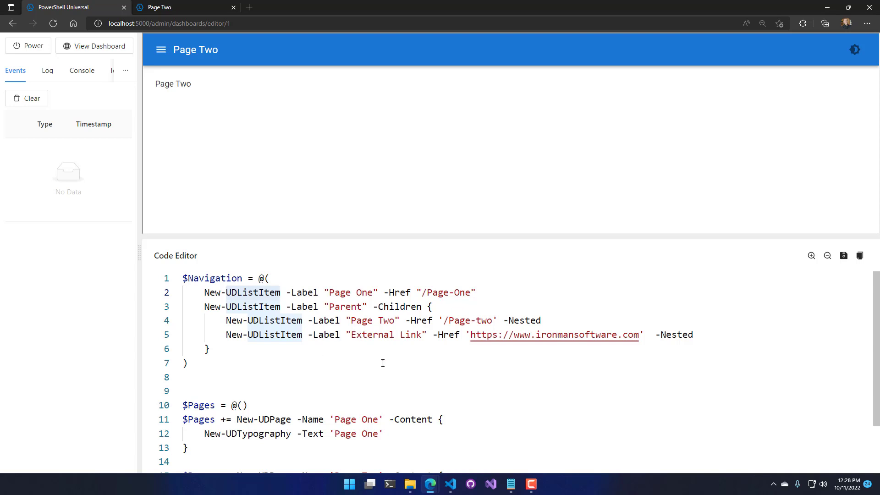
pyautogui.moveTo(416, 362)
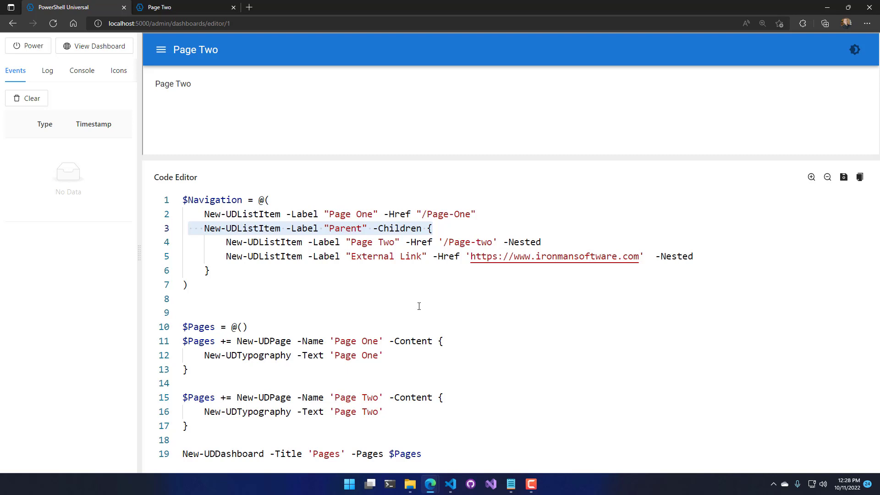
pyautogui.click(416, 228)
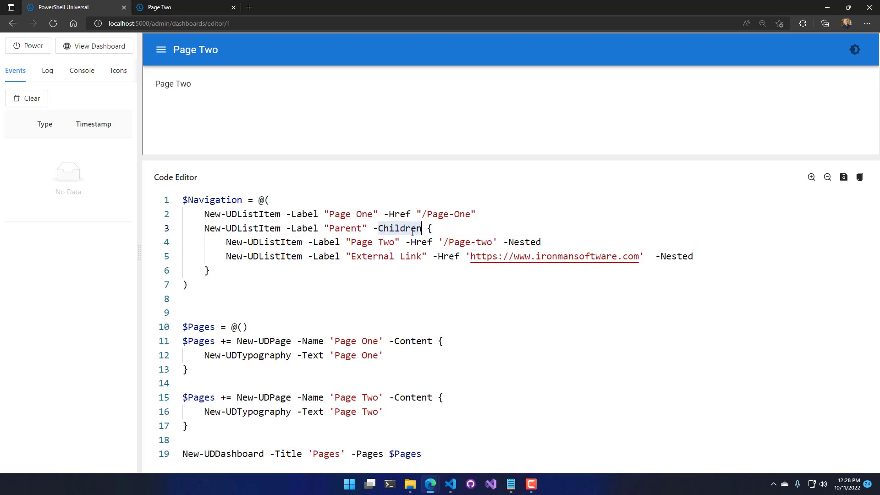
pyautogui.moveTo(447, 296)
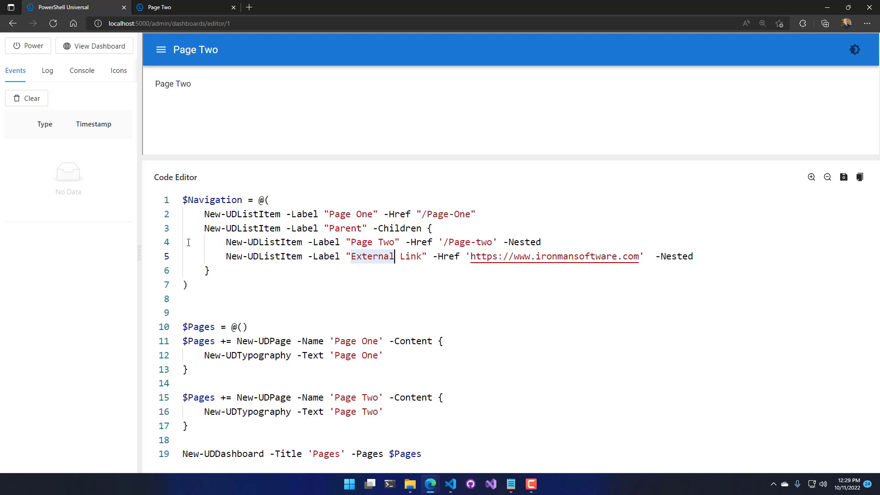
pyautogui.click(395, 228)
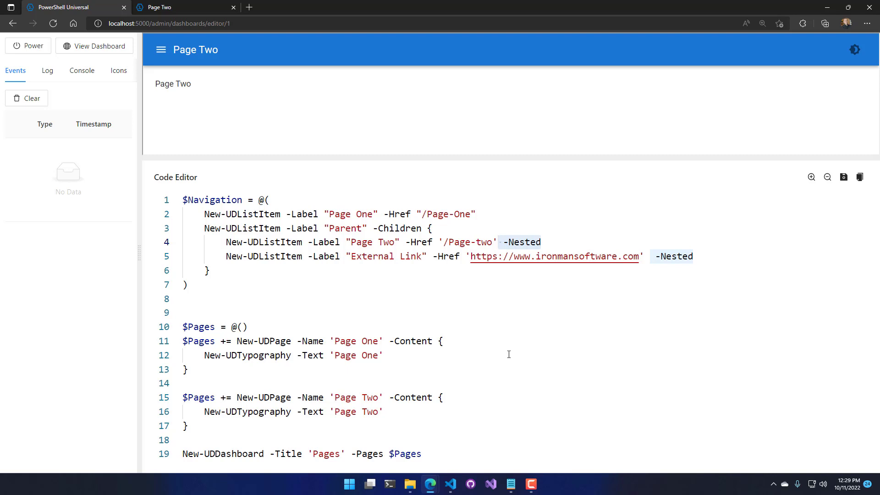
pyautogui.moveTo(520, 335)
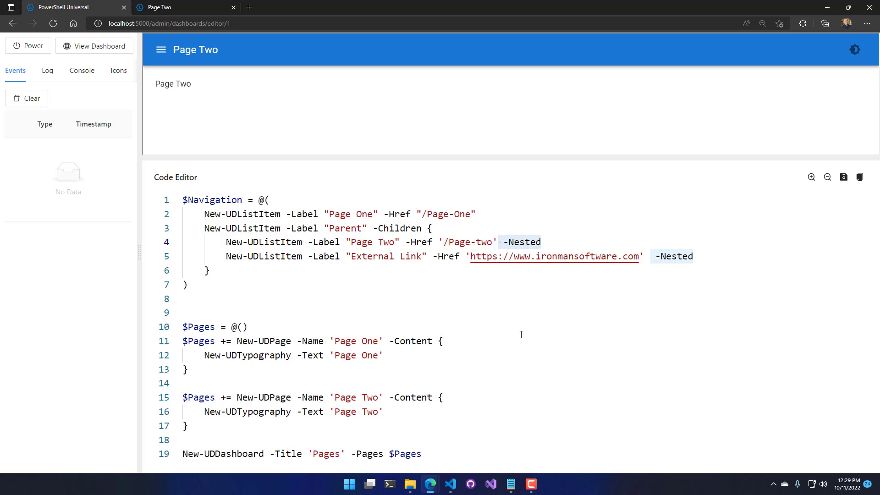
pyautogui.click(433, 242)
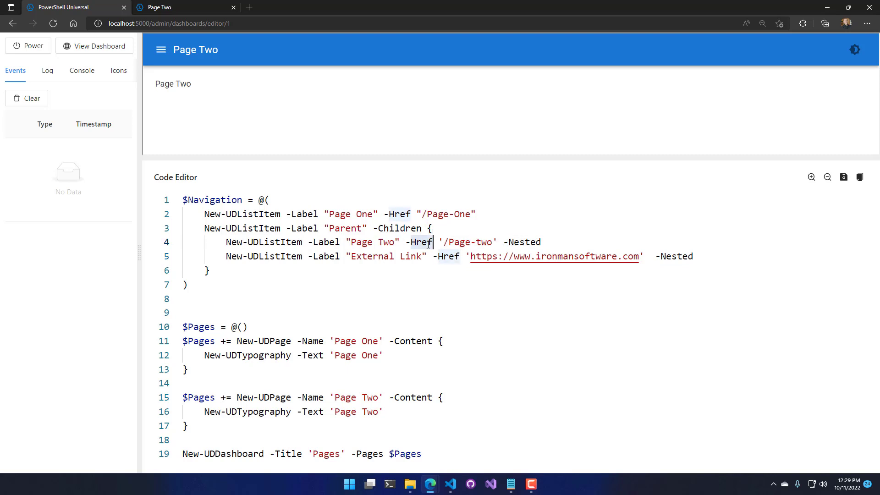
pyautogui.moveTo(465, 305)
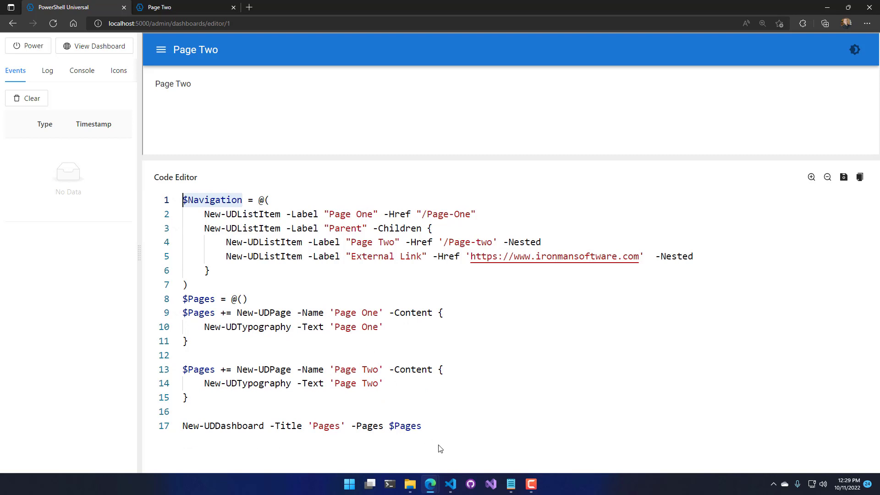
# Pass $Navigation to the dashboard with -Navigation, save, and open Page Two under Parent
pyautogui.write('-Navigation')
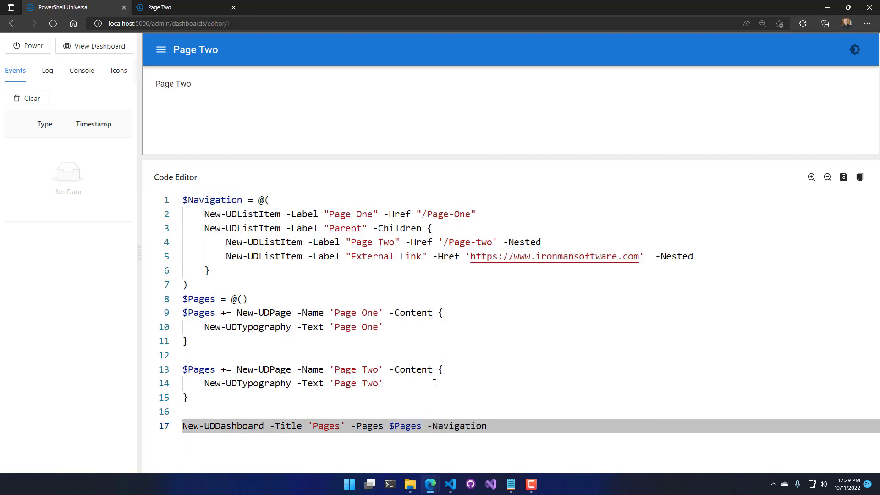
pyautogui.click(842, 176)
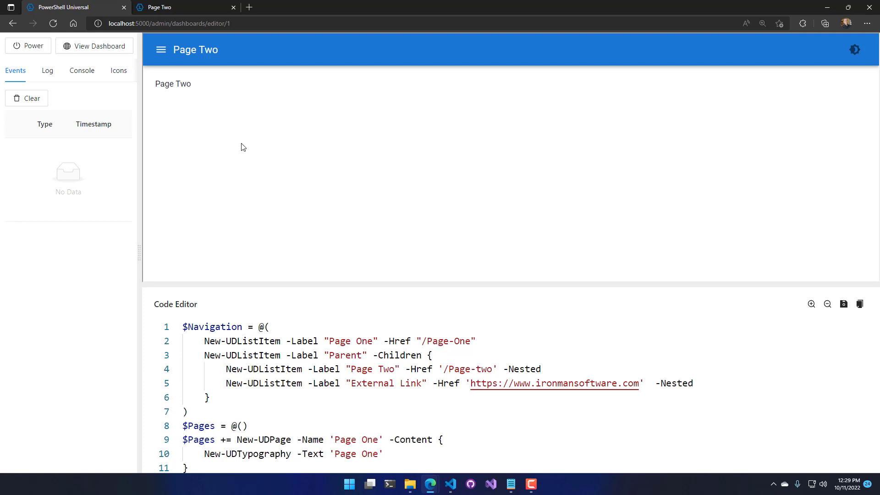
pyautogui.click(161, 50)
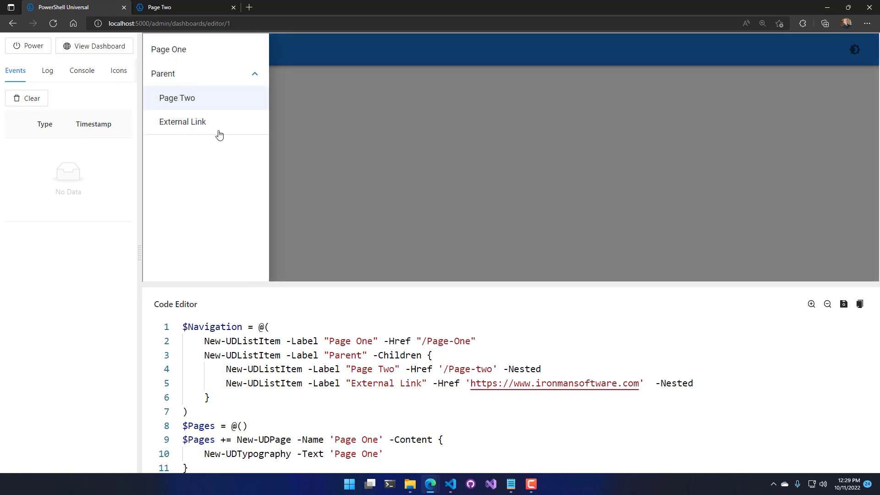
pyautogui.click(183, 121)
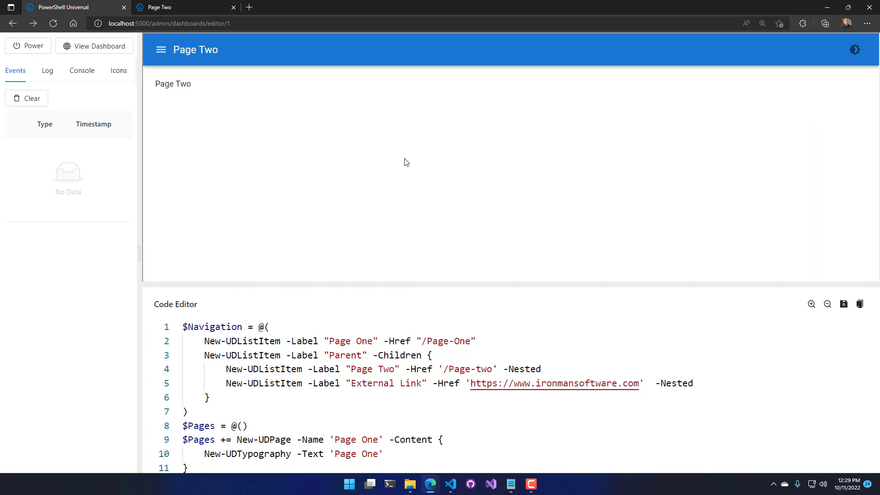
pyautogui.moveTo(522, 290)
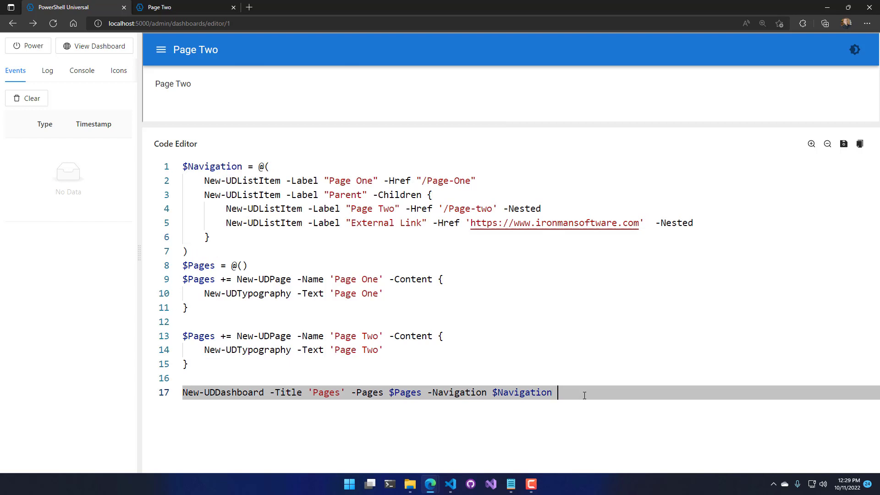
# Add -NavigationLayout permanent to New-UDDashboard, save, and view the fixed left menu
pyautogui.write('-NavigationLayout')
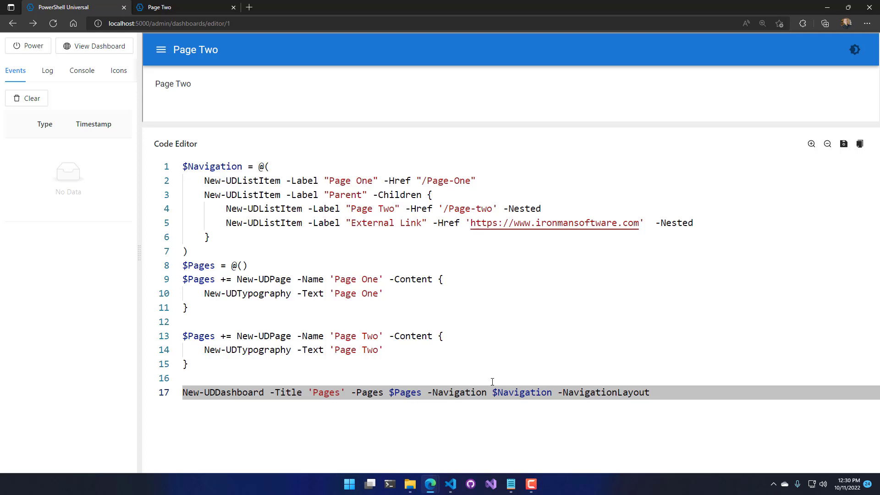
pyautogui.write('permanent')
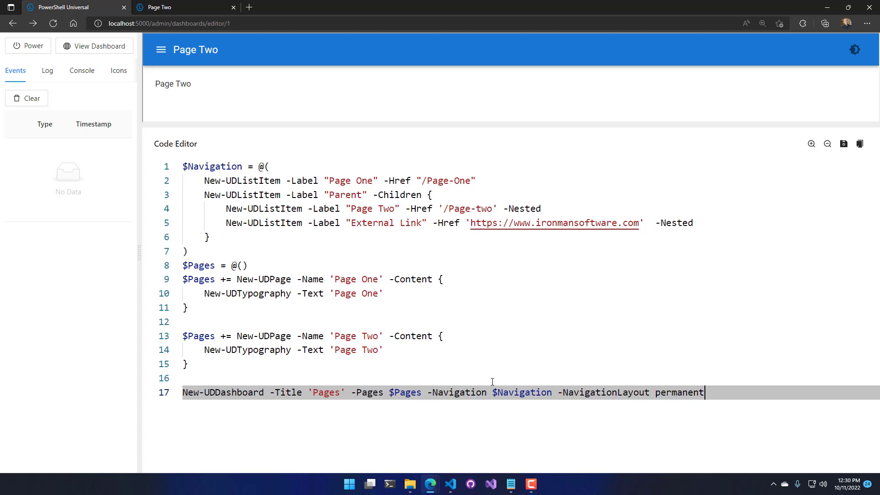
pyautogui.click(842, 143)
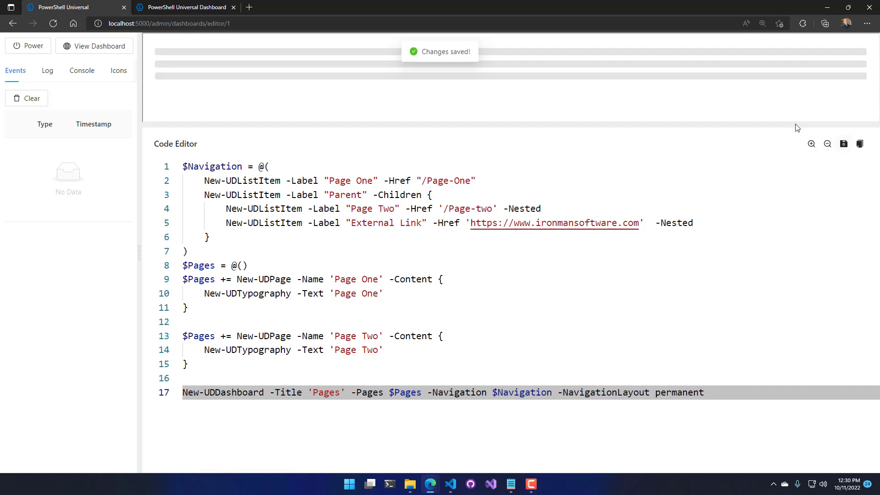
pyautogui.click(94, 46)
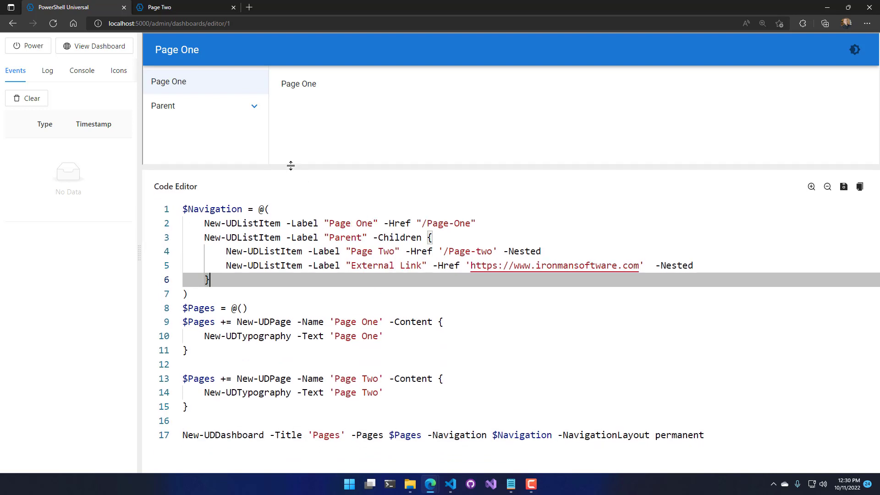
pyautogui.moveTo(309, 346)
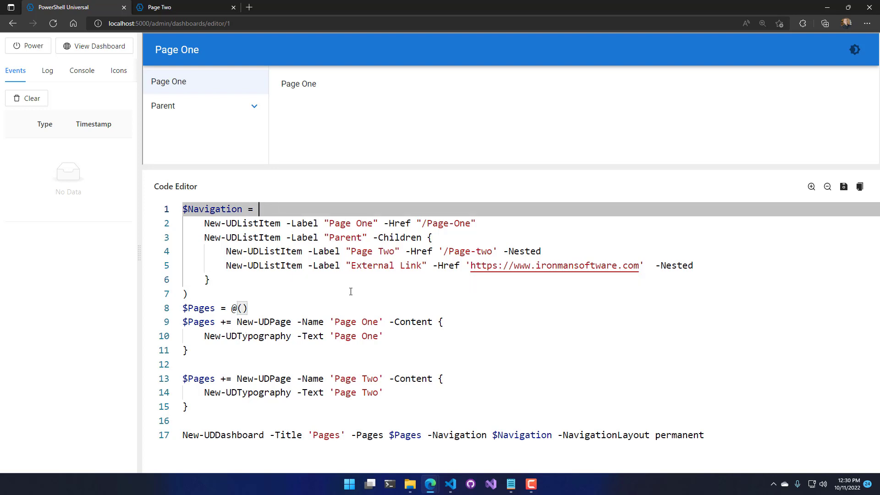
# Wrap $Navigation in braces, pass it via -LoadNavigation, and add a line after Parent
pyautogui.write('{')
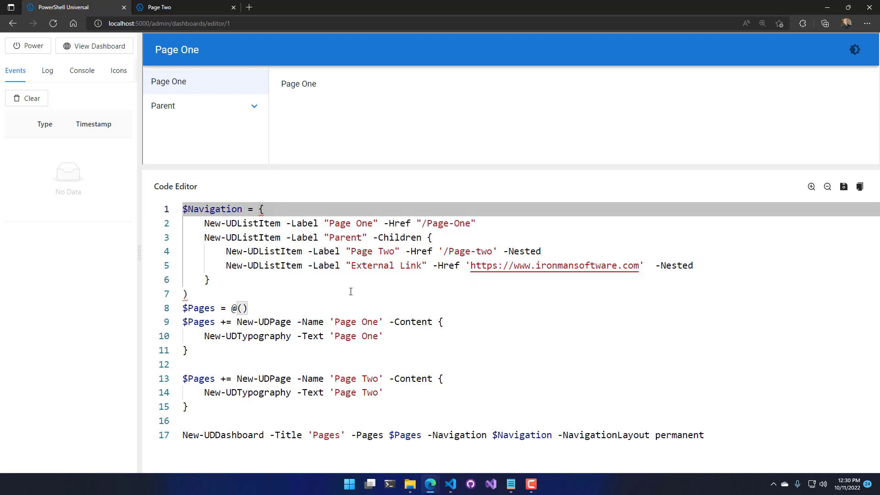
pyautogui.press('Enter')
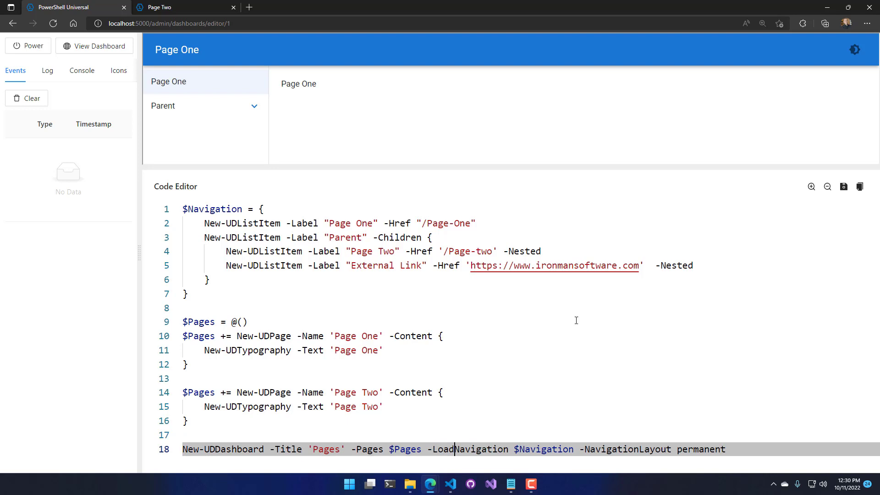
pyautogui.click(842, 186)
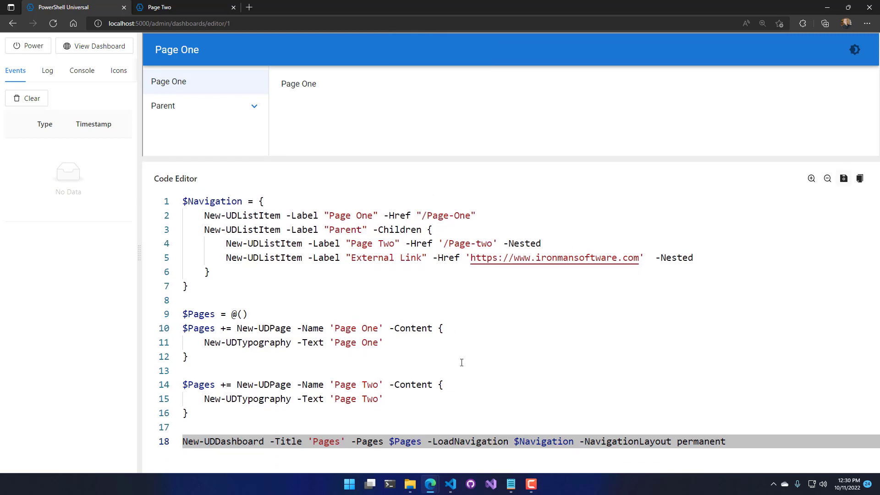
pyautogui.click(208, 271)
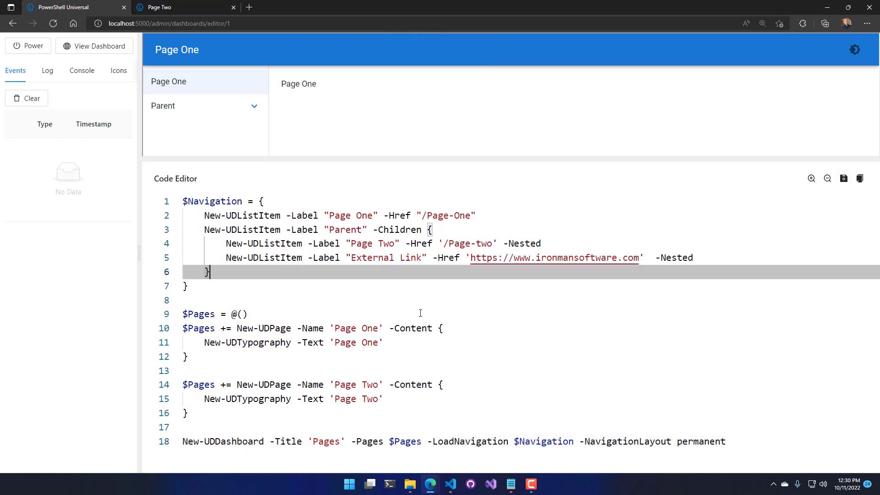
pyautogui.press('Enter')
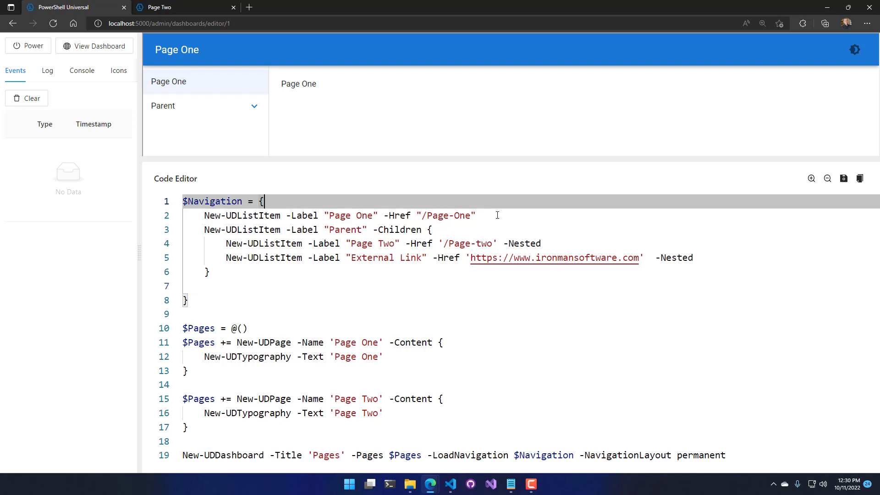
# Add a New-UDListItem labelled (Get-Date) linking to /Page-One, save, and reload the page
pyautogui.click(275, 286)
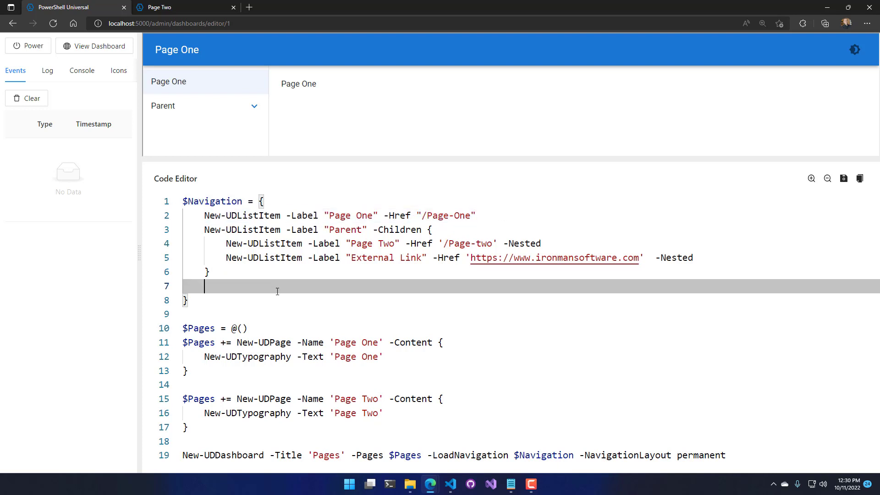
pyautogui.write('New-UDListItem -Label "Page One" -Href "/Page-One"')
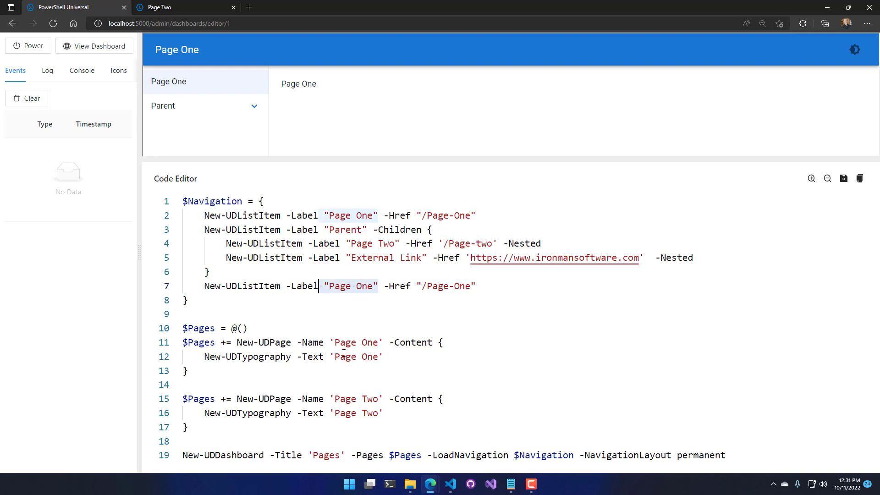
pyautogui.write('(Get-D')
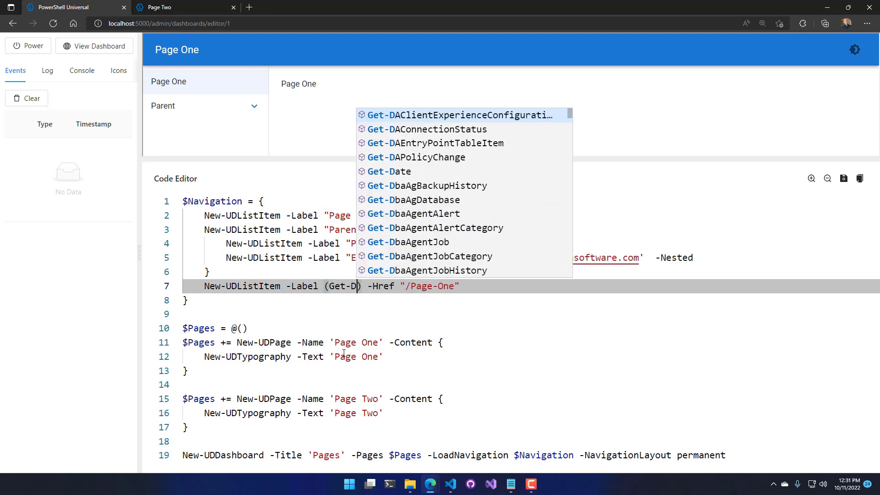
pyautogui.click(388, 171)
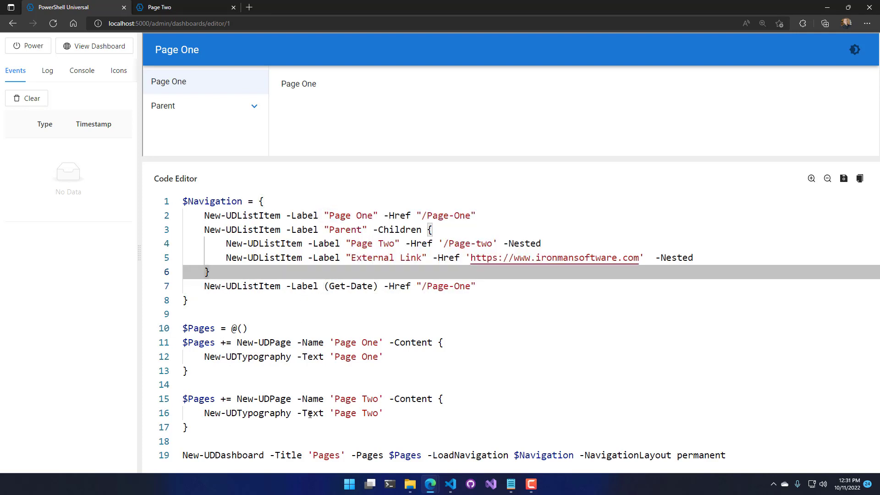
pyautogui.click(843, 179)
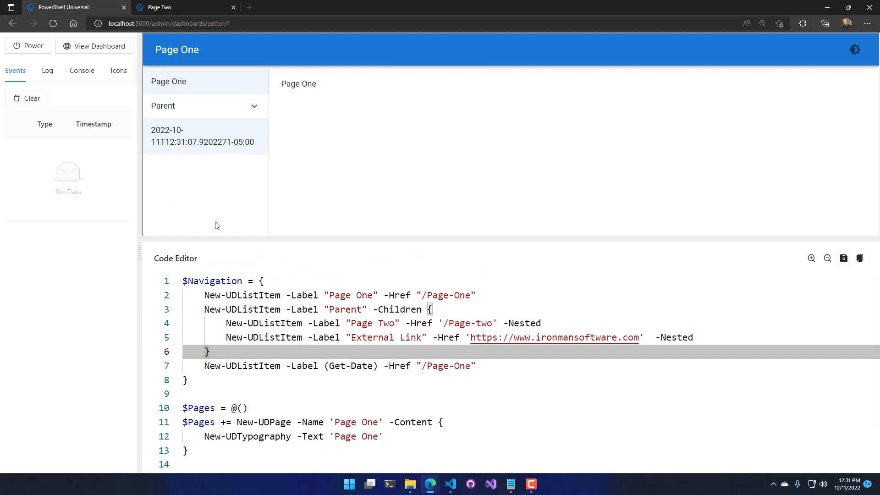
pyautogui.moveTo(174, 148)
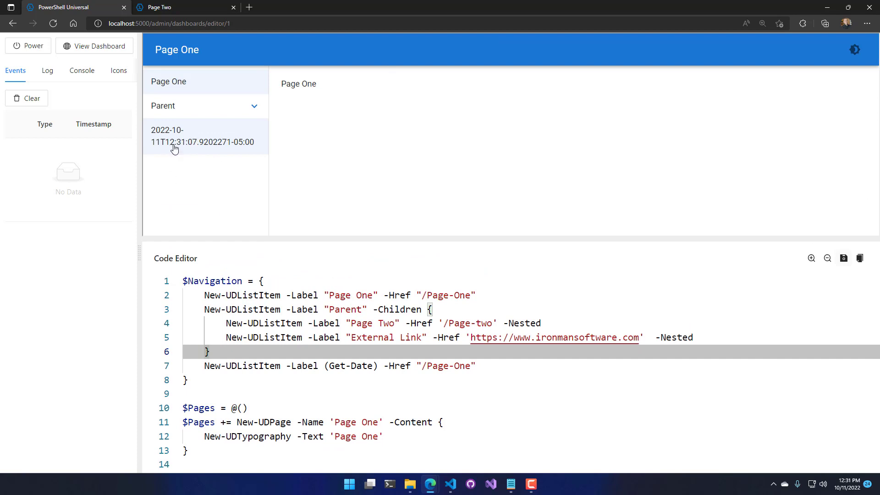
pyautogui.moveTo(233, 183)
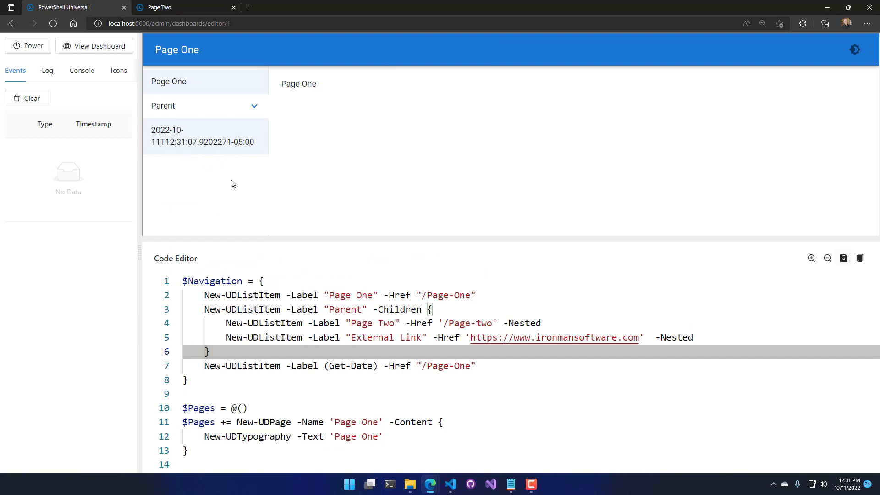
pyautogui.moveTo(52, 23)
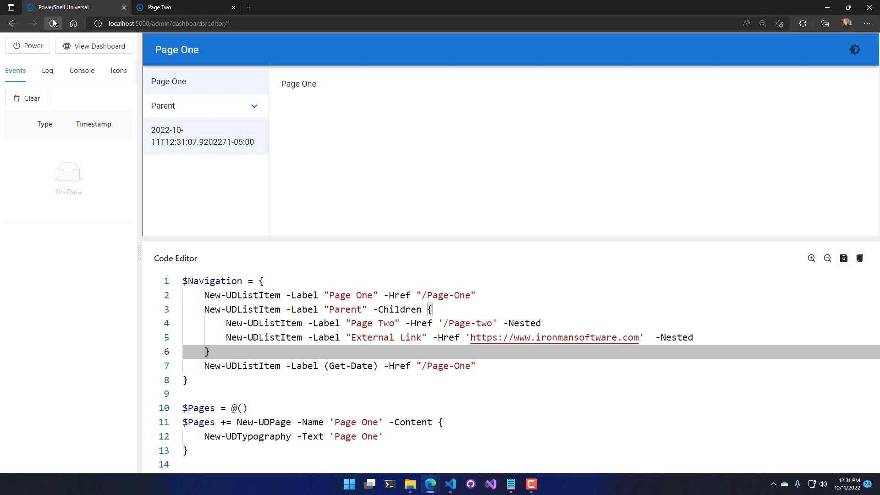
pyautogui.click(53, 23)
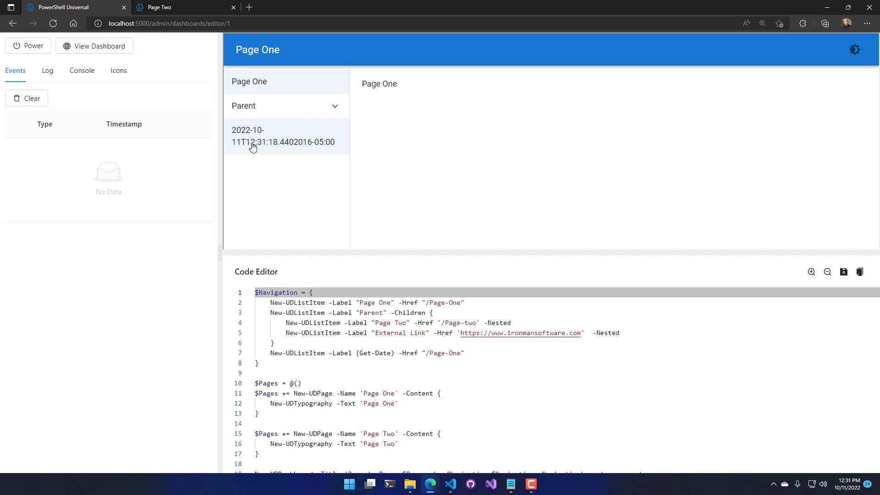
pyautogui.moveTo(292, 210)
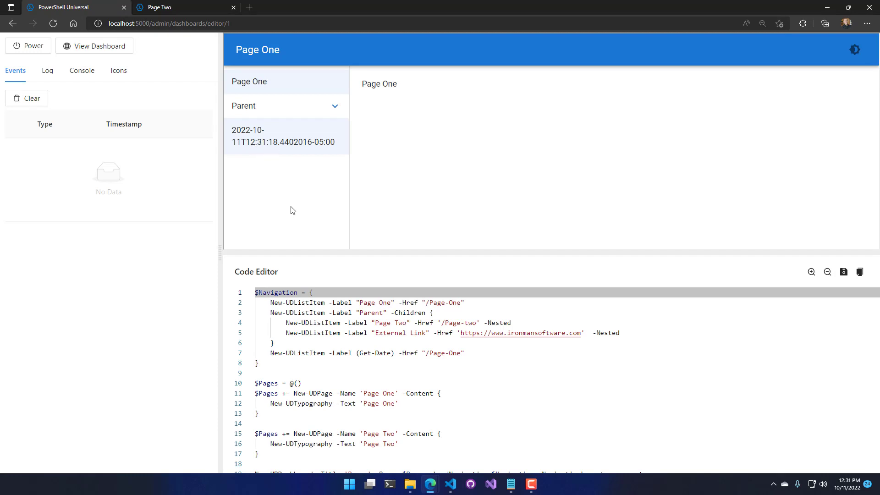
pyautogui.moveTo(307, 255)
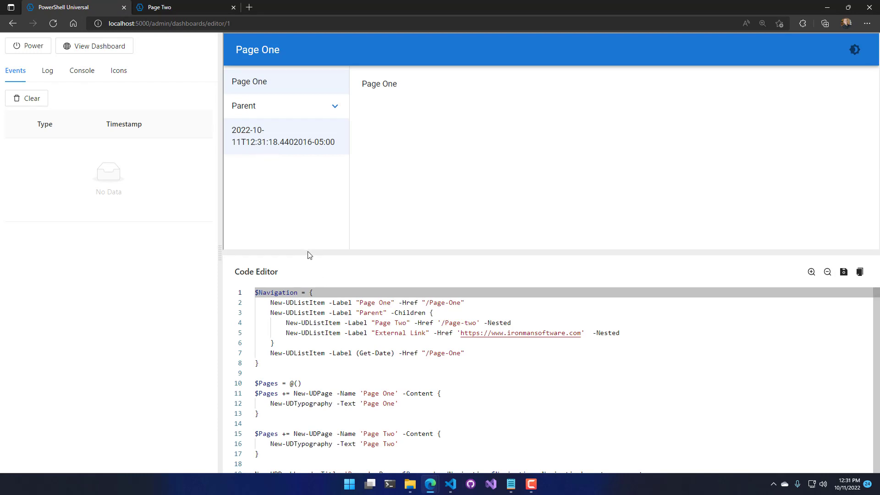